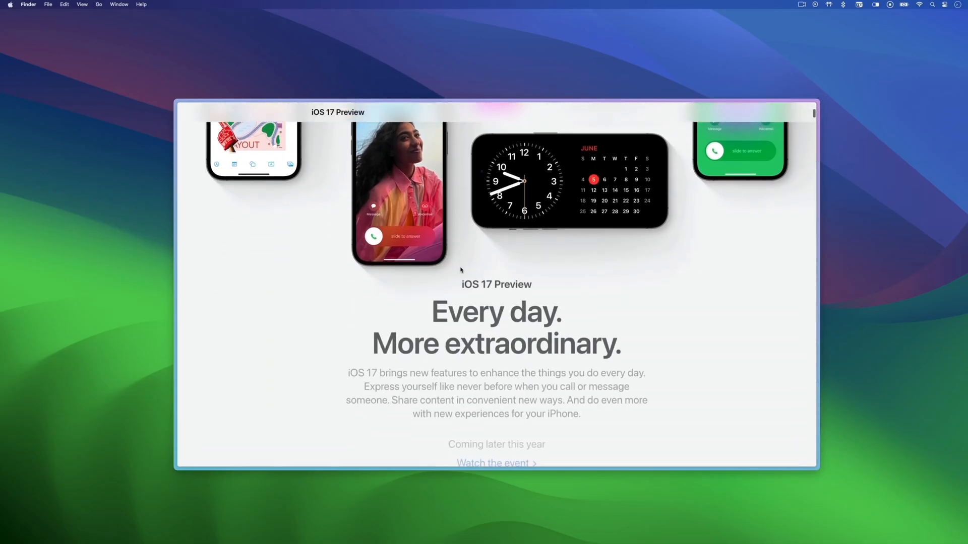
Drag the Task 1 sticky on the Freeform board to beneath the Done column, then open Reminders
scroll(down, 3)
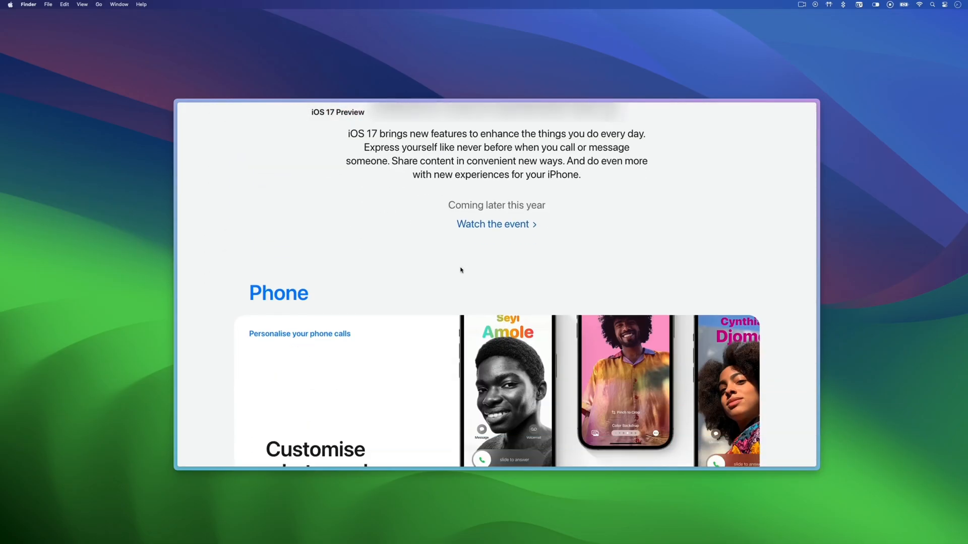
scroll(down, 3)
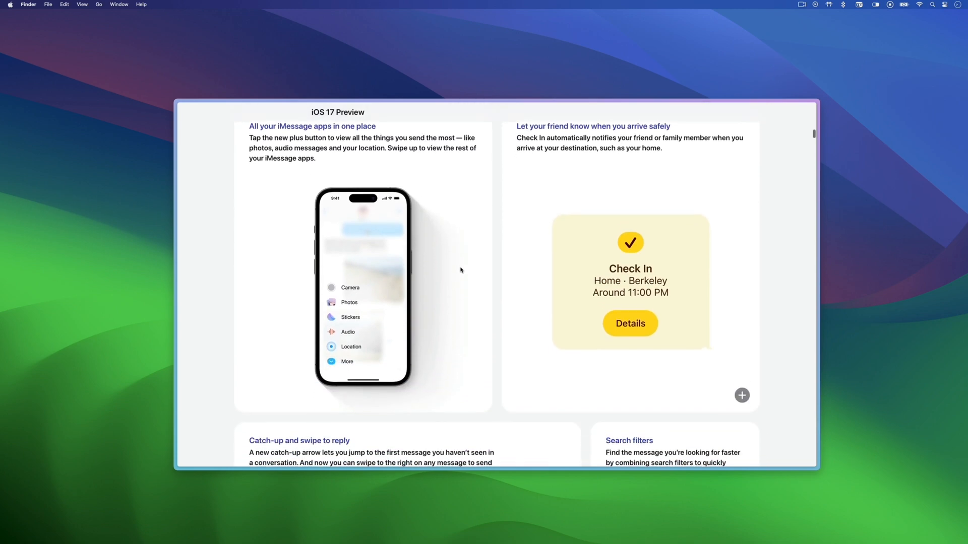
scroll(down, 3)
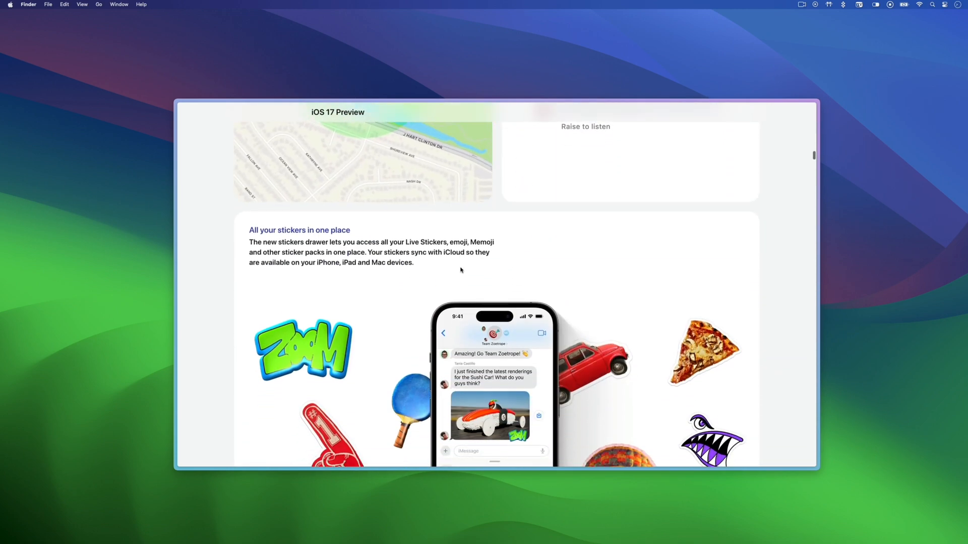
scroll(down, 3)
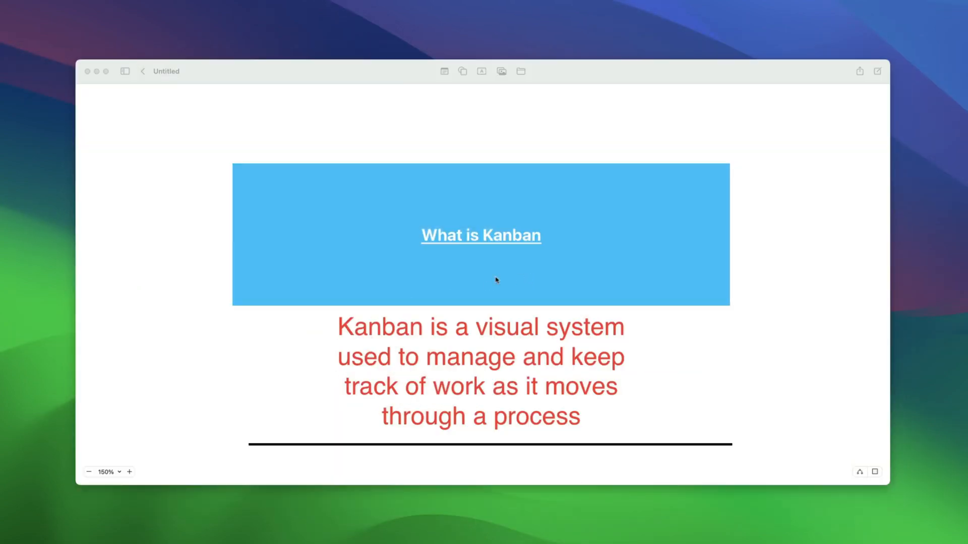
scroll(down, 3)
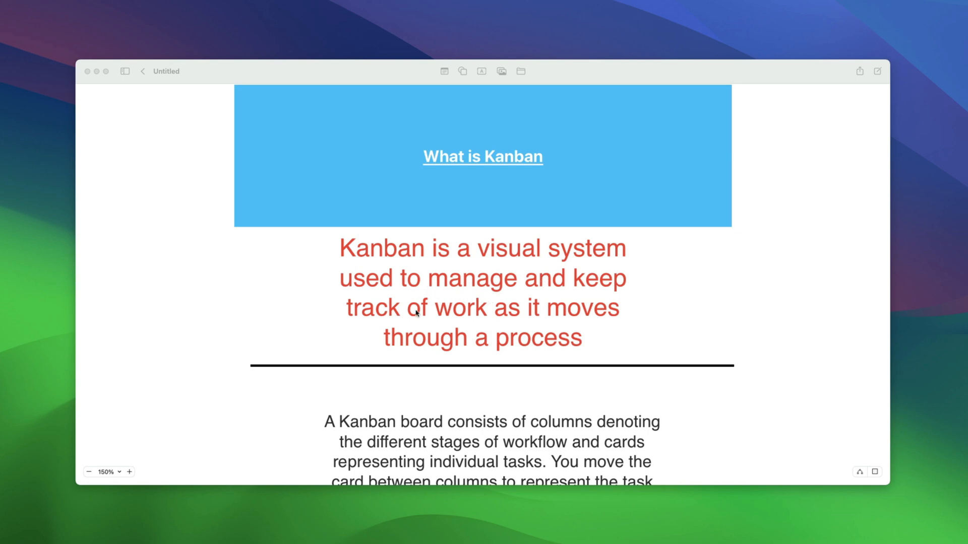
mouse_move(446, 317)
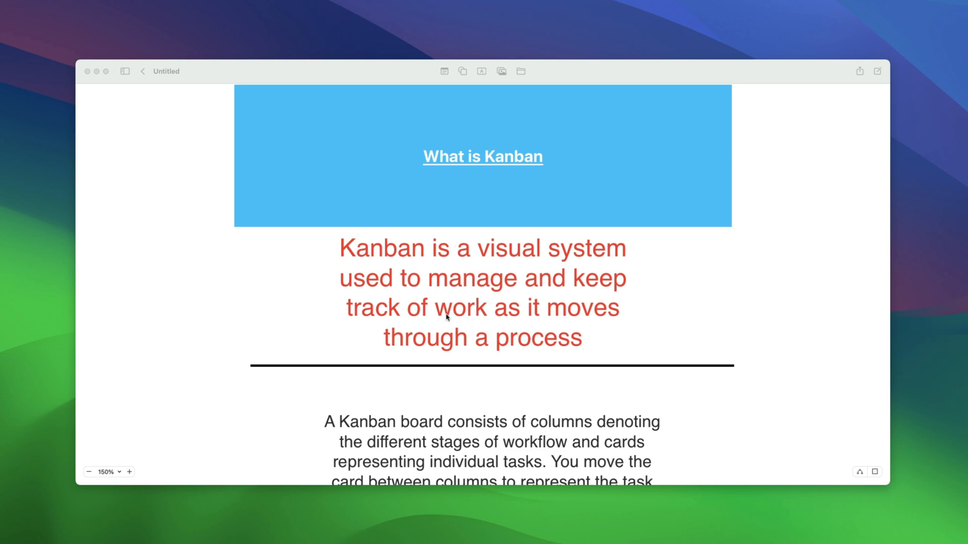
scroll(down, 3)
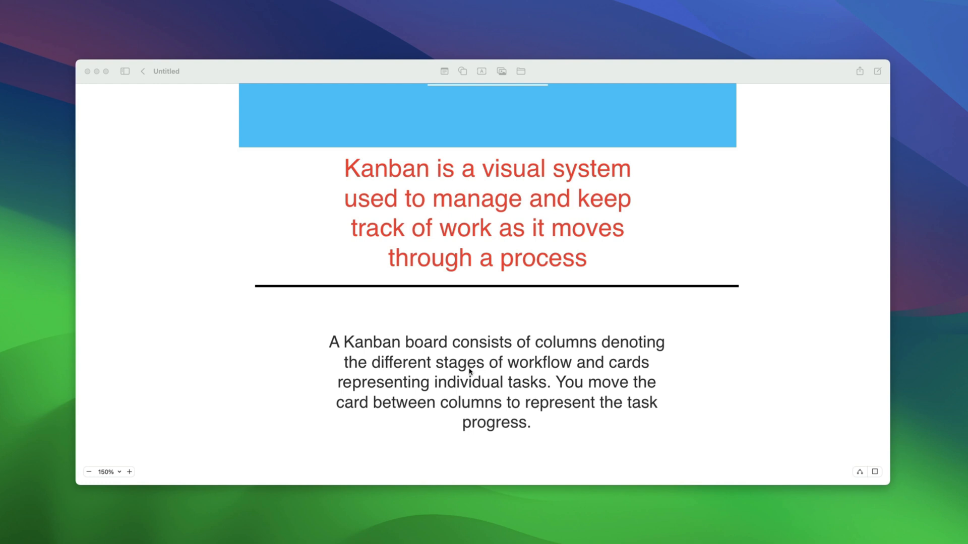
scroll(down, 3)
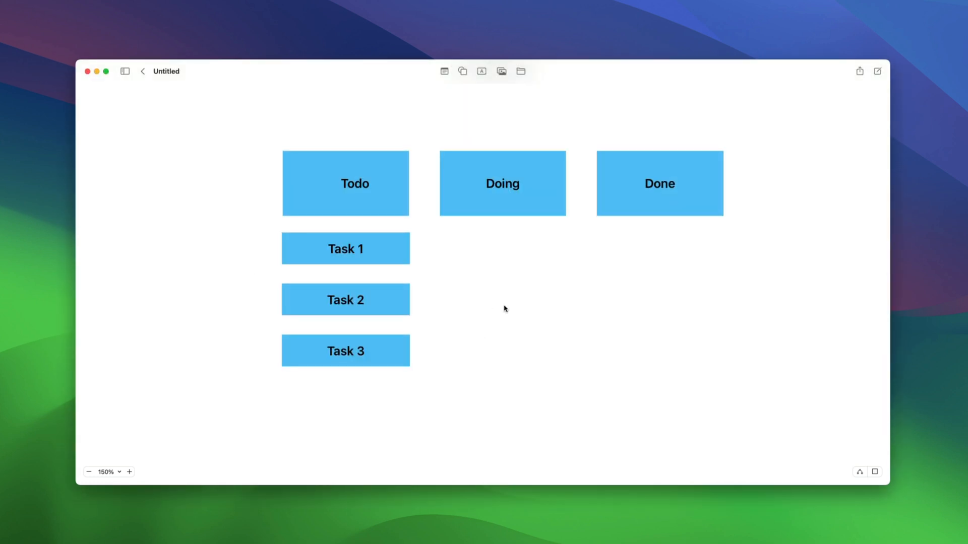
mouse_move(483, 300)
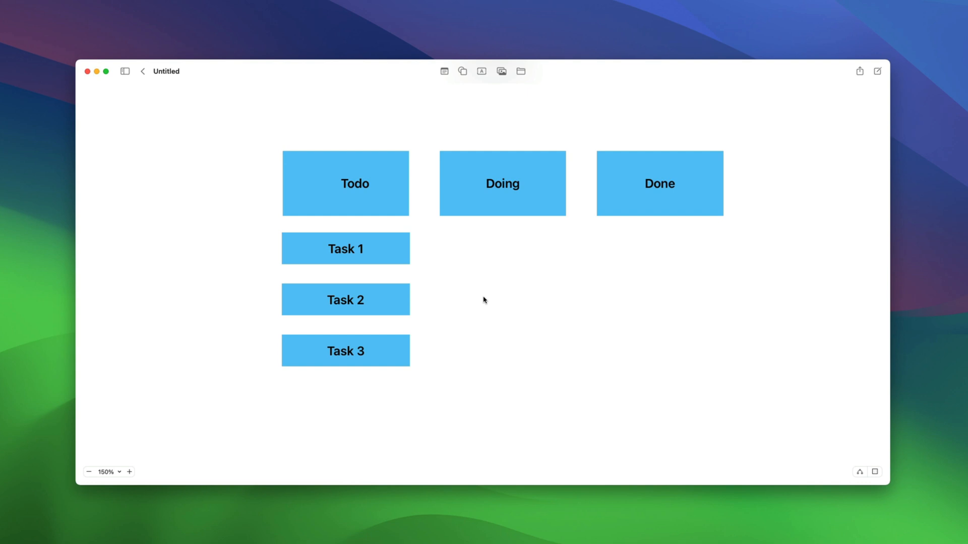
click(345, 249)
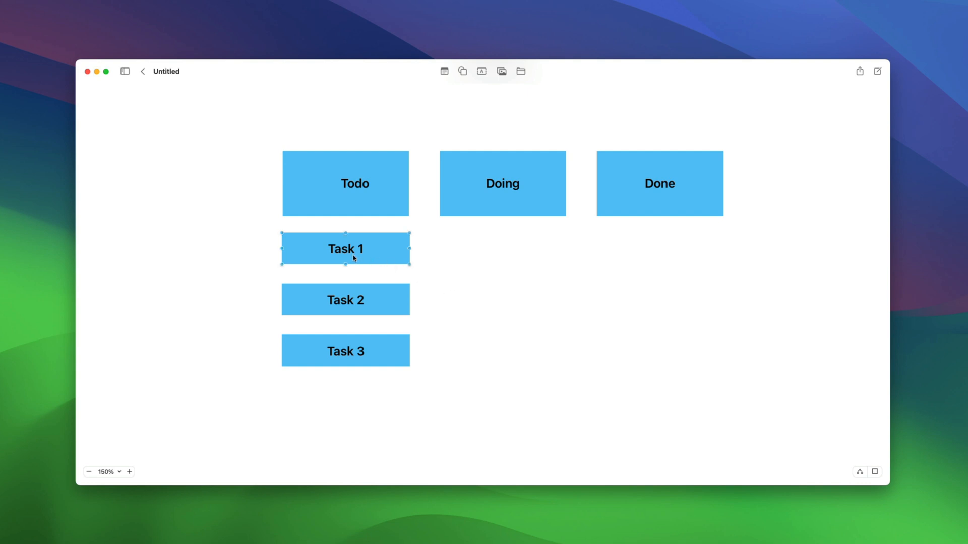
drag(346, 248, 497, 253)
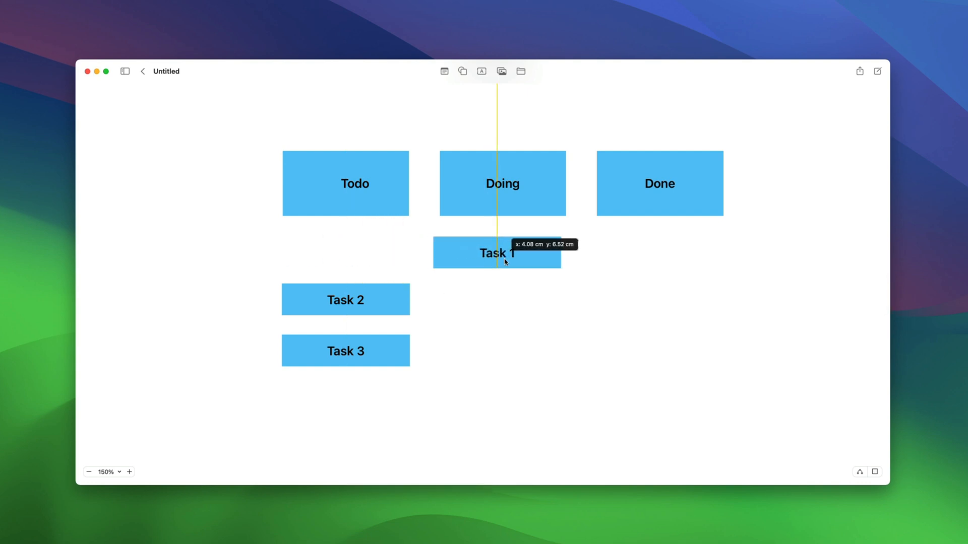
drag(495, 253, 577, 247)
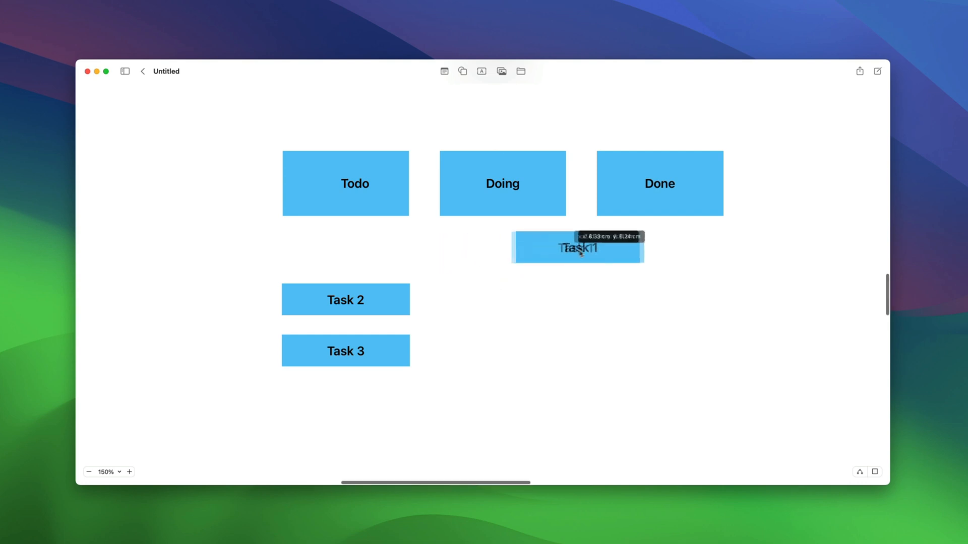
drag(577, 248, 664, 245)
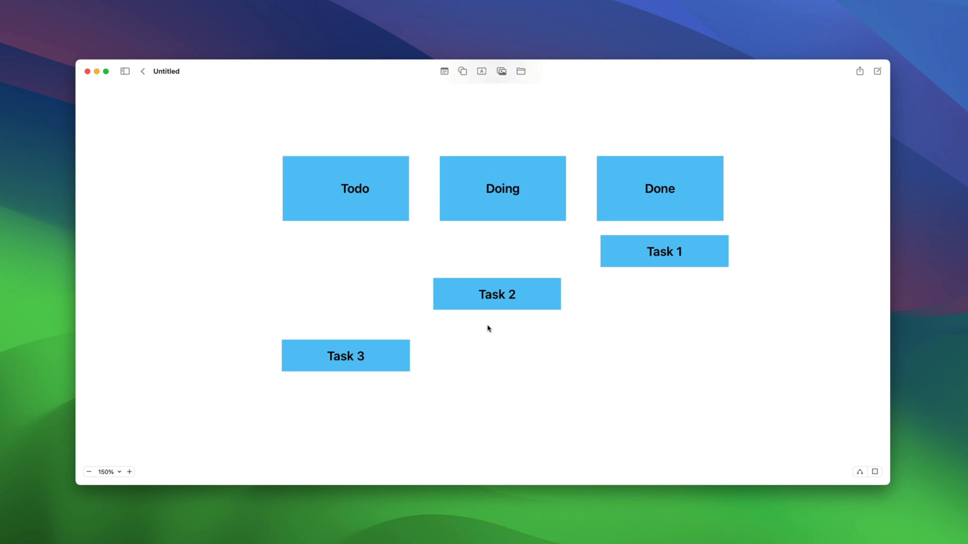
click(90, 494)
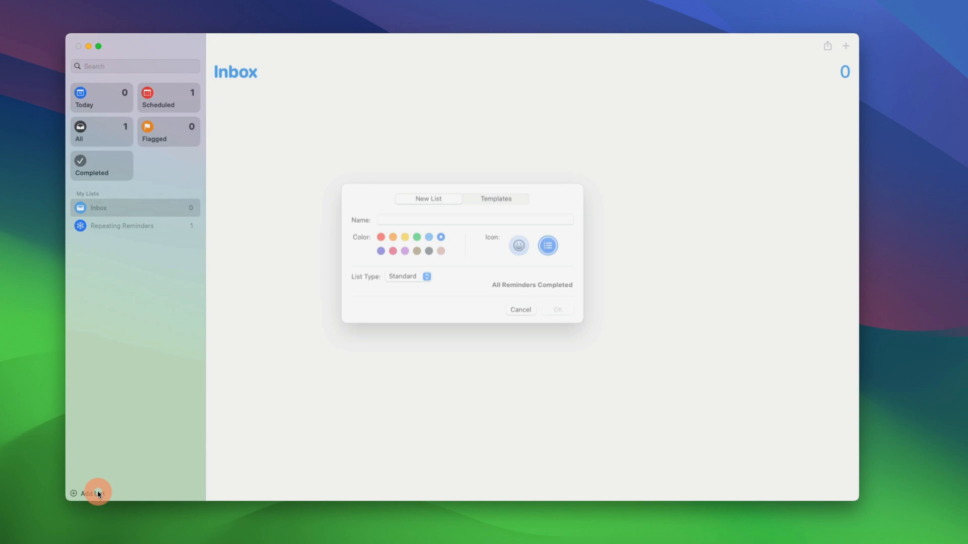
Name the new list 'Mac Kanban' and give it the green colour
text(Mac K)
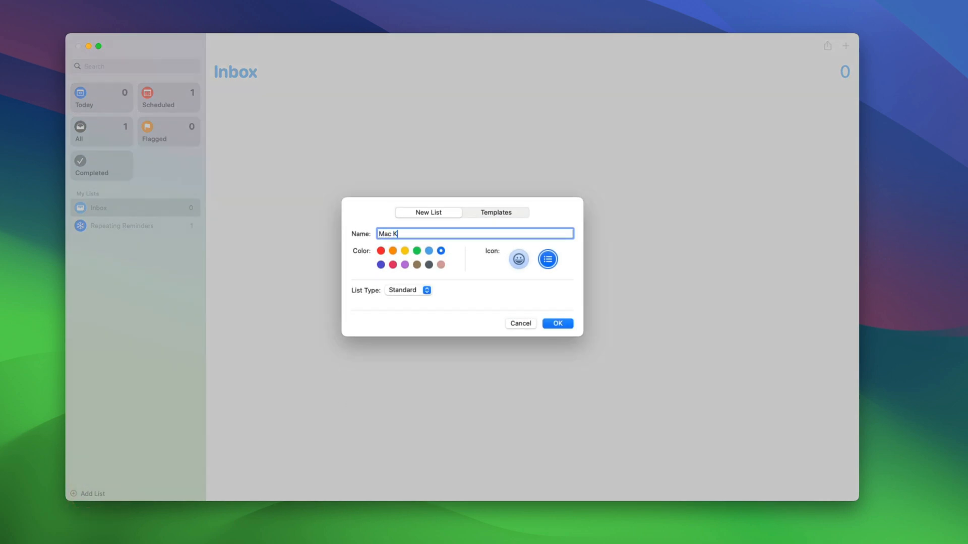
click(556, 324)
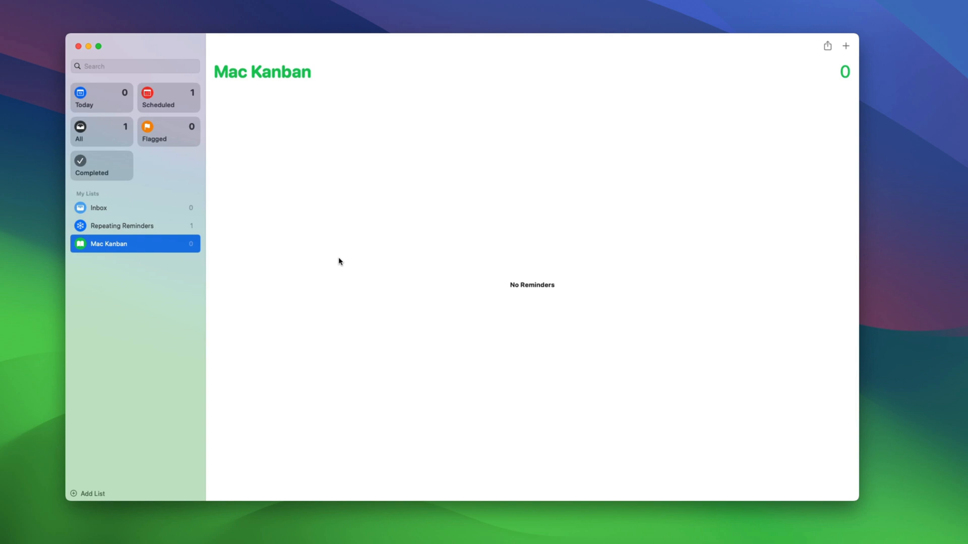
mouse_move(302, 237)
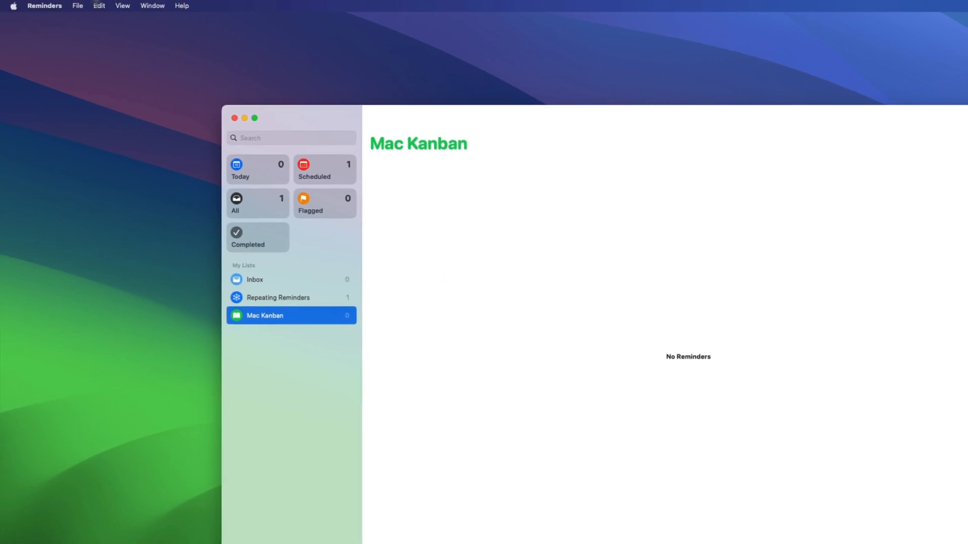
Add Todo and Doing sections to the Mac Kanban list
click(99, 5)
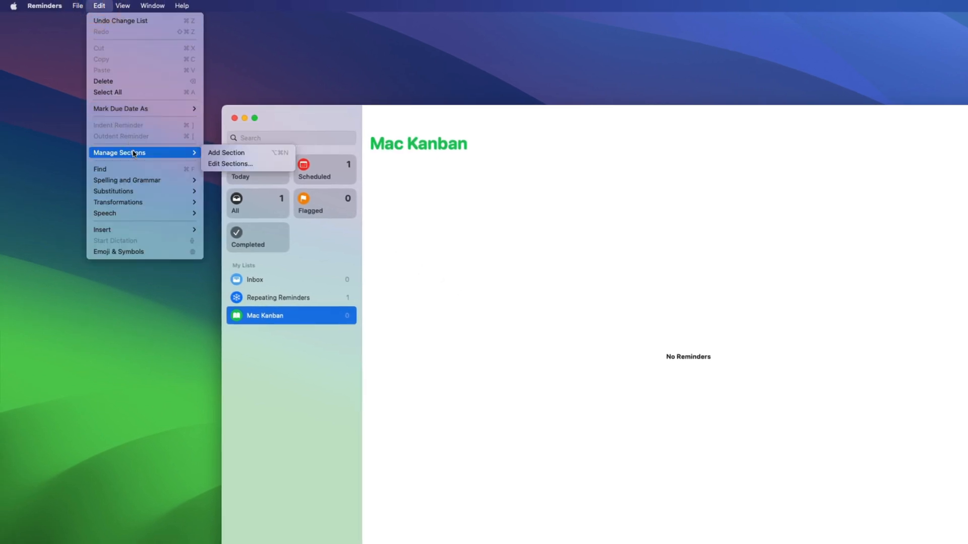
click(226, 152)
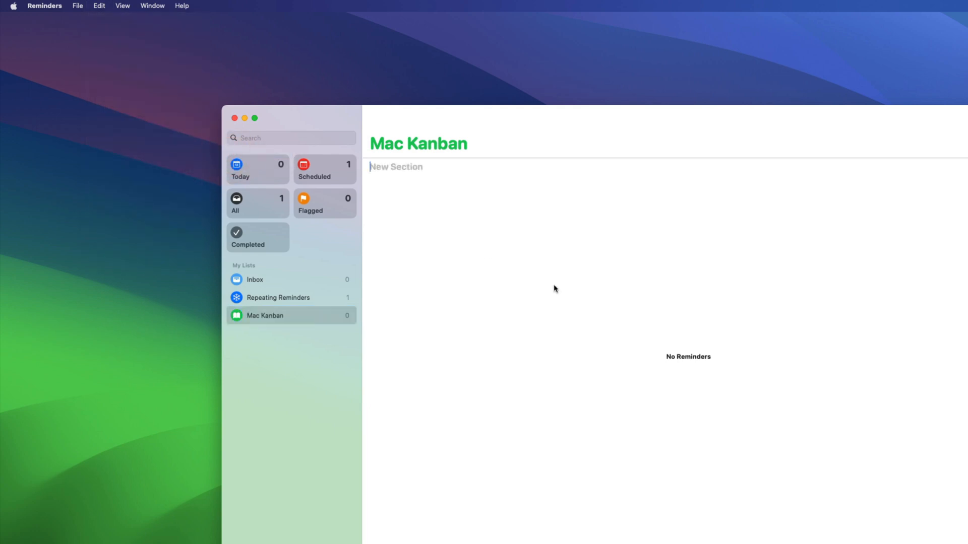
text(Todo)
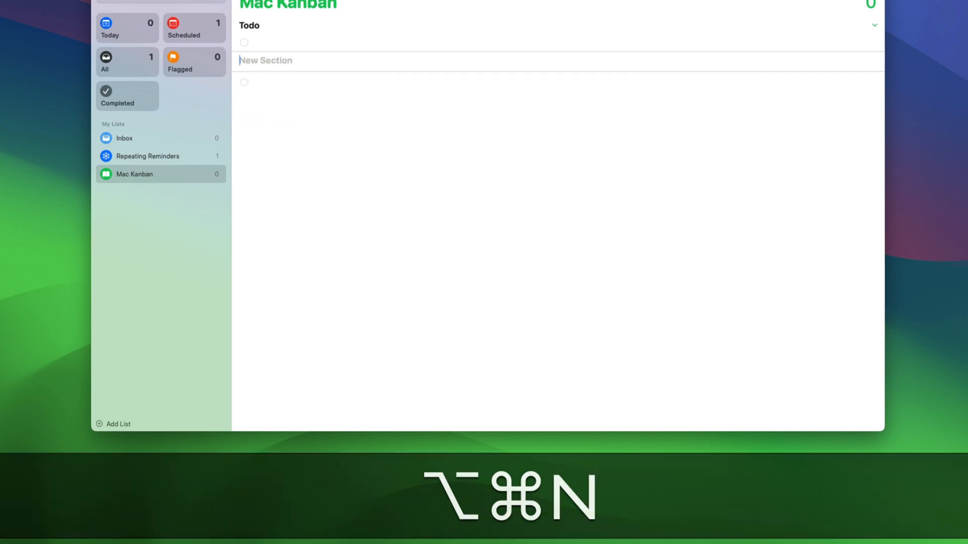
text(Doing)
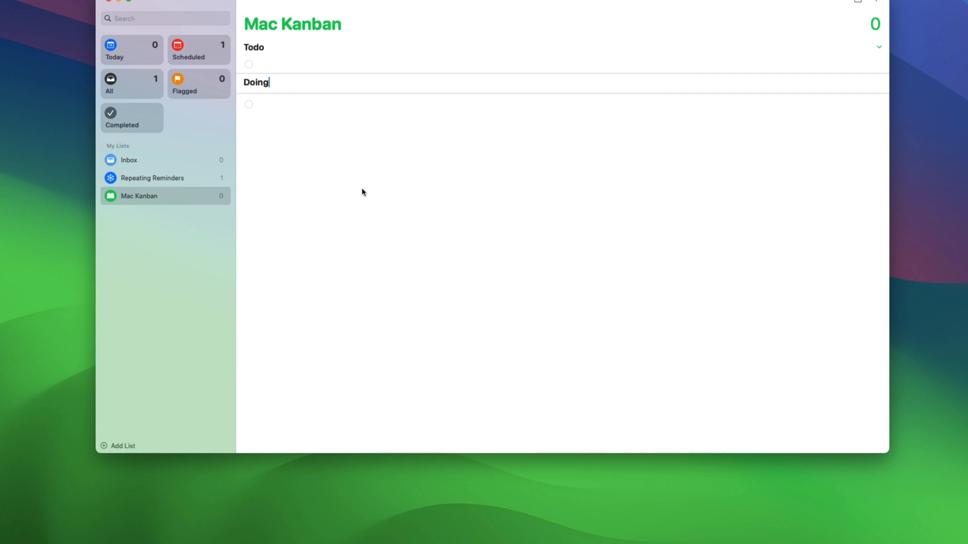
Add a third section named 'Done' after Doing
right_click(346, 197)
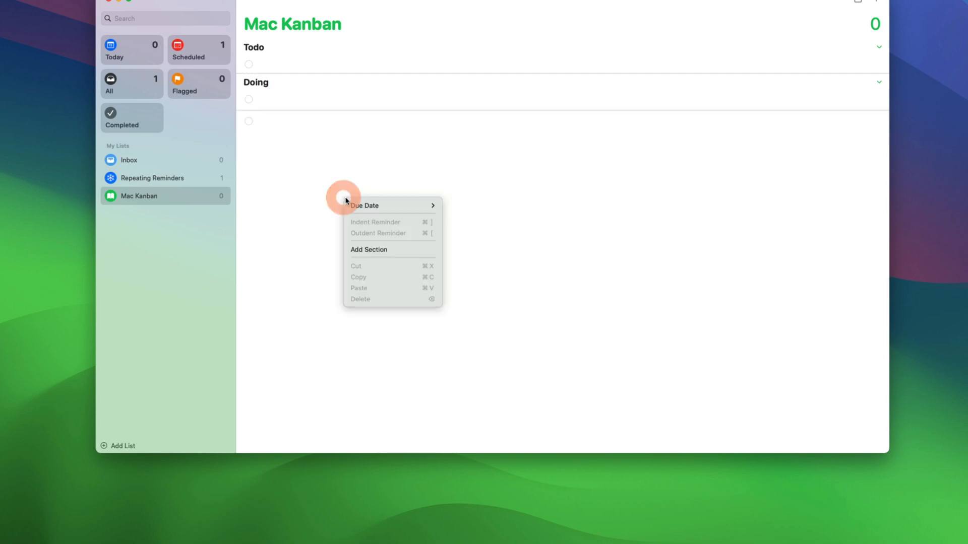
click(369, 249)
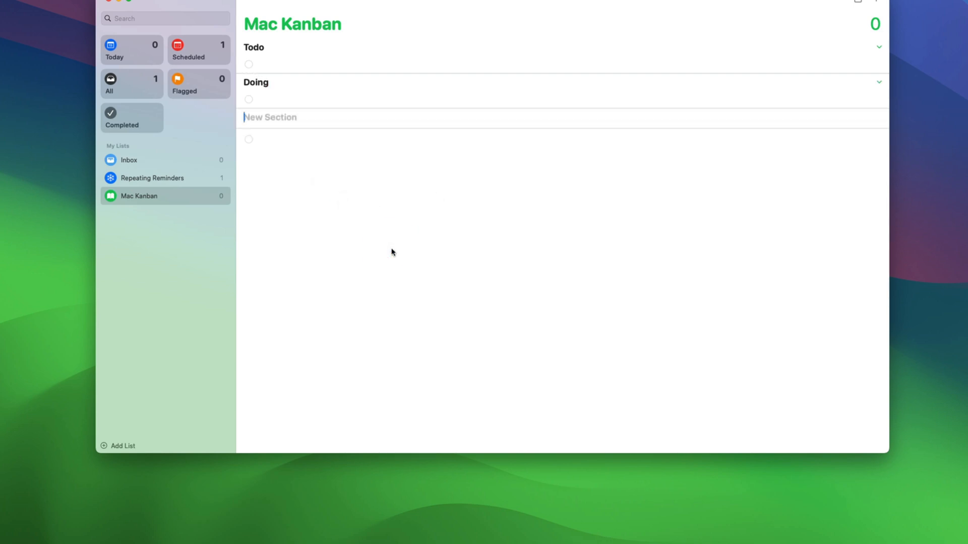
text(Done)
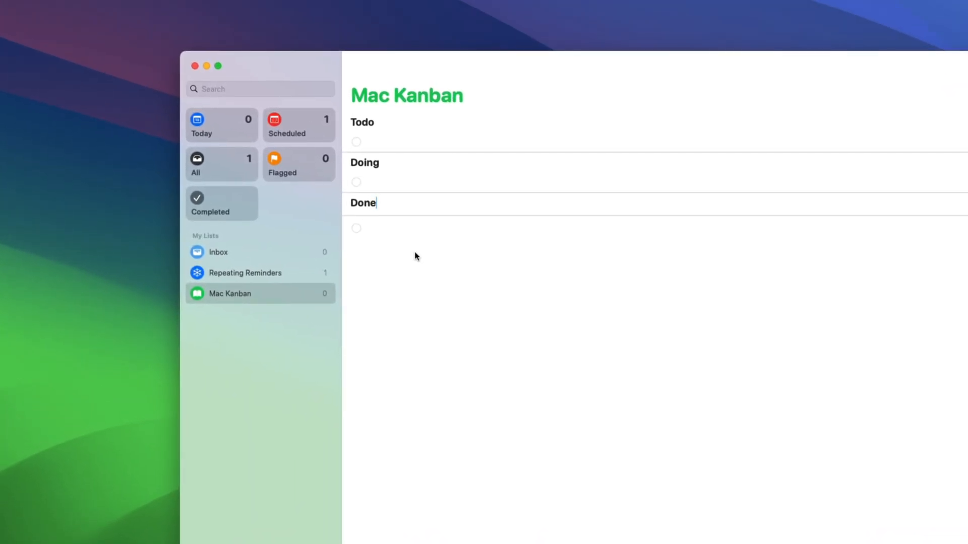
Add Tasks 1–3 under Todo, making Task 3 due tomorrow, flagged, with a note
click(395, 142)
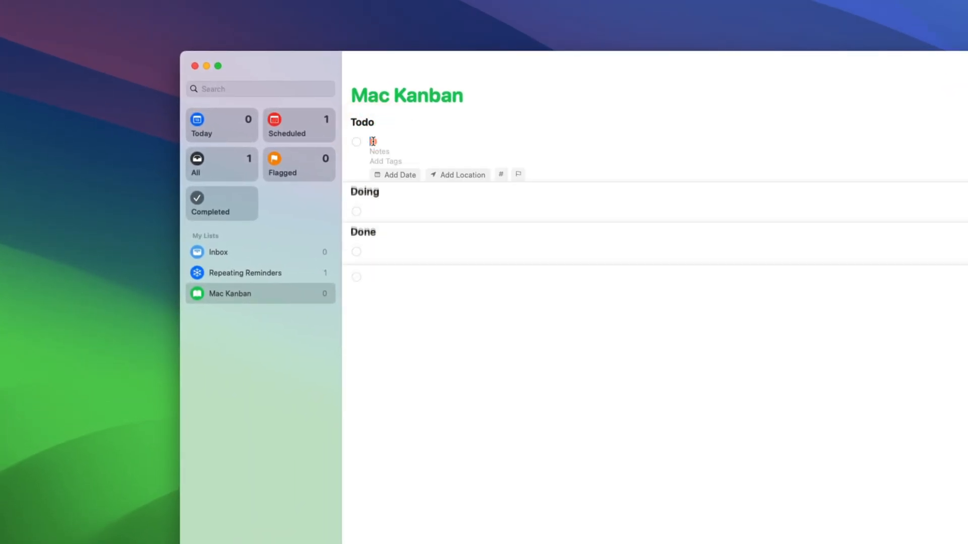
text(Task 3)
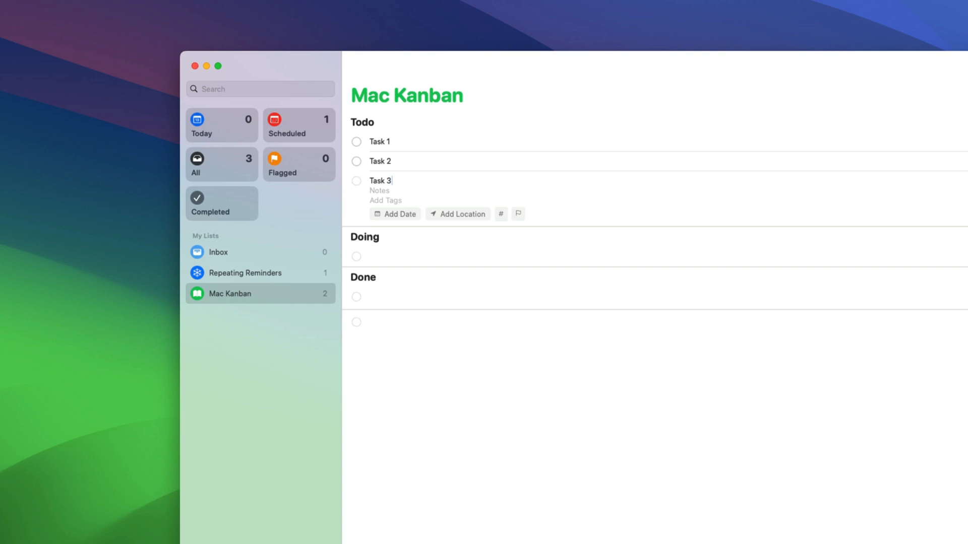
click(400, 214)
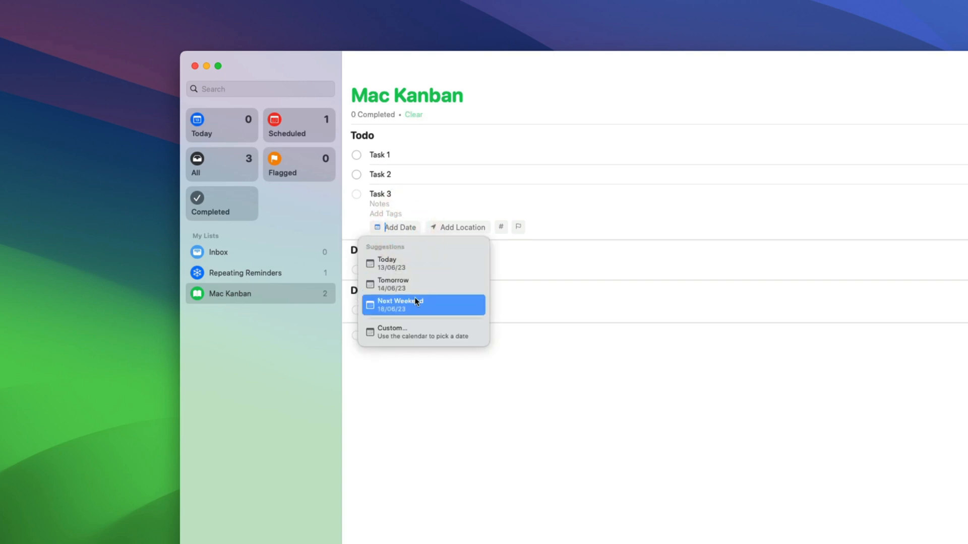
click(393, 285)
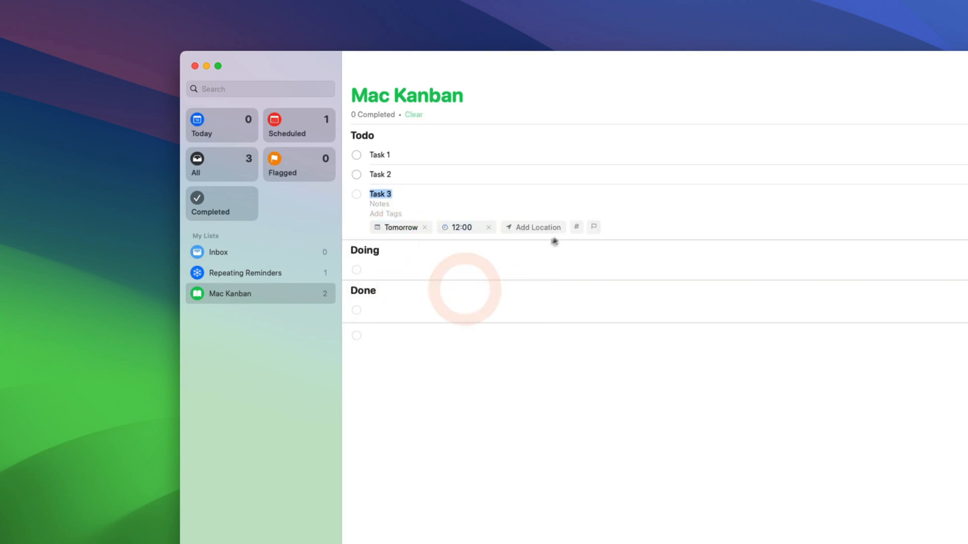
click(592, 227)
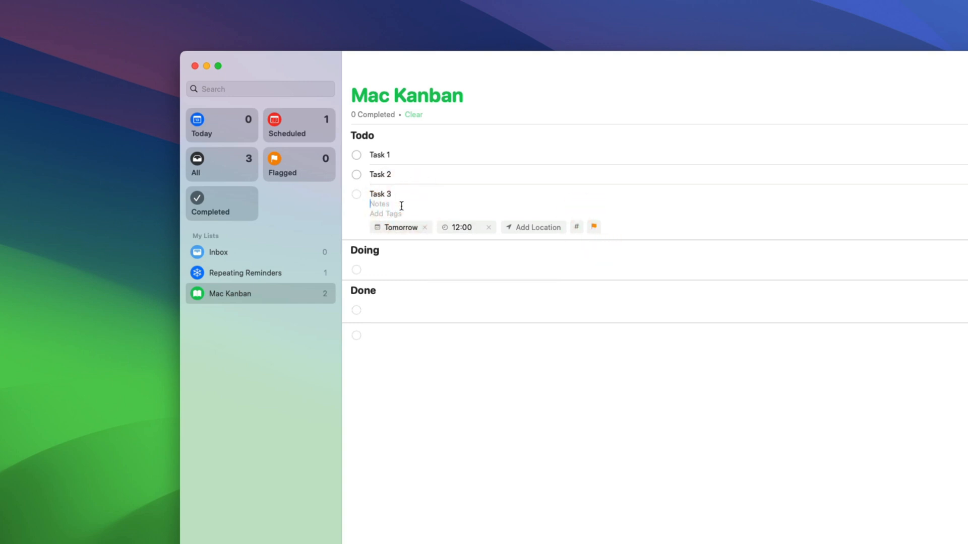
text(Add some notes to it)
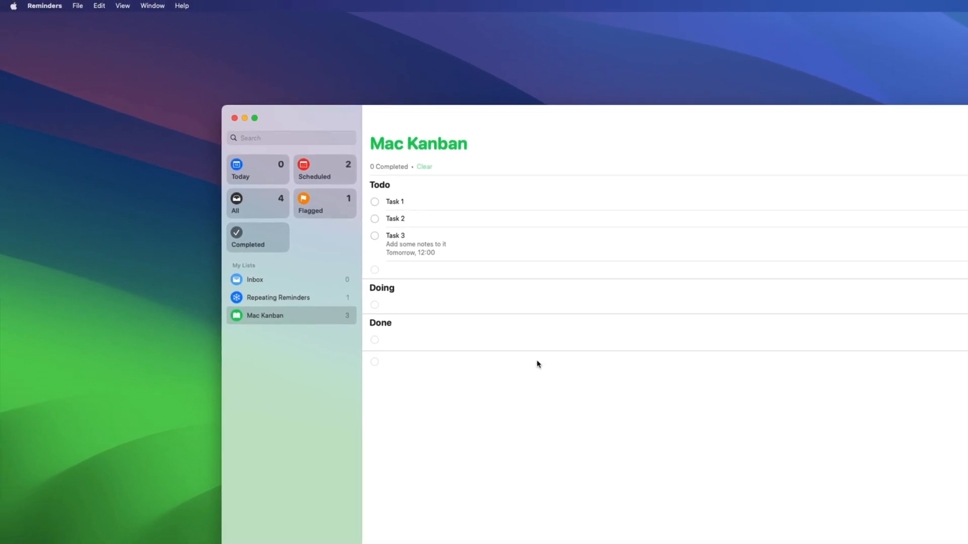
mouse_move(133, 6)
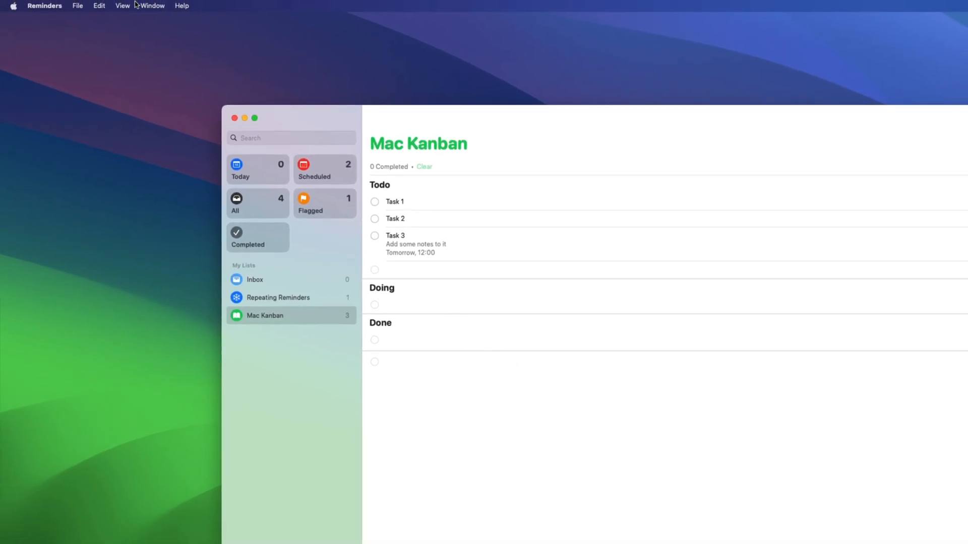
Switch Mac Kanban to column view and drag Task 3 through Doing into Done
click(122, 5)
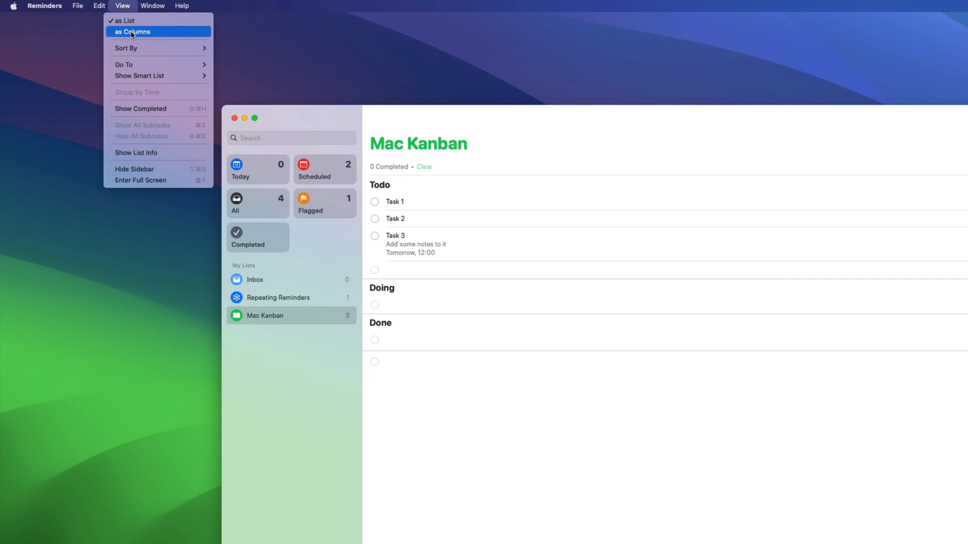
click(132, 31)
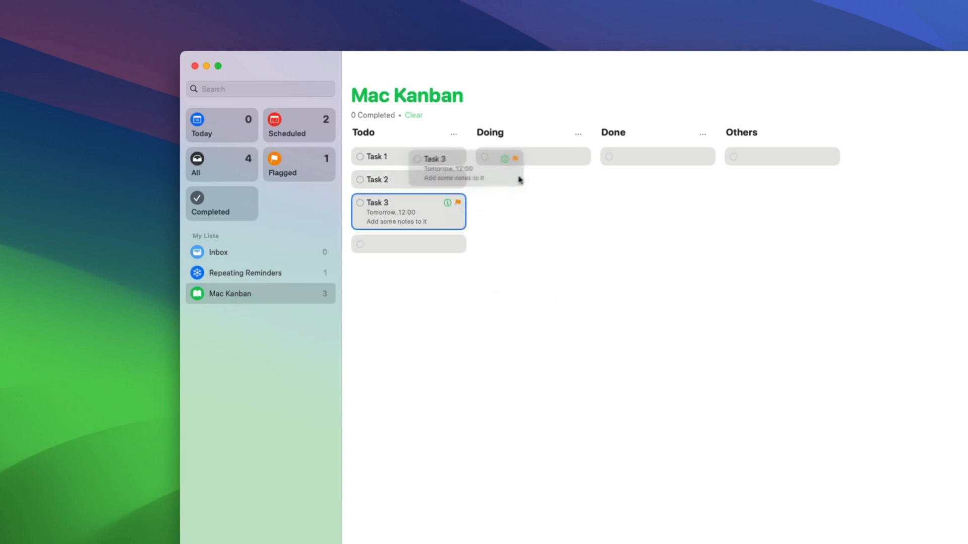
drag(408, 211, 533, 165)
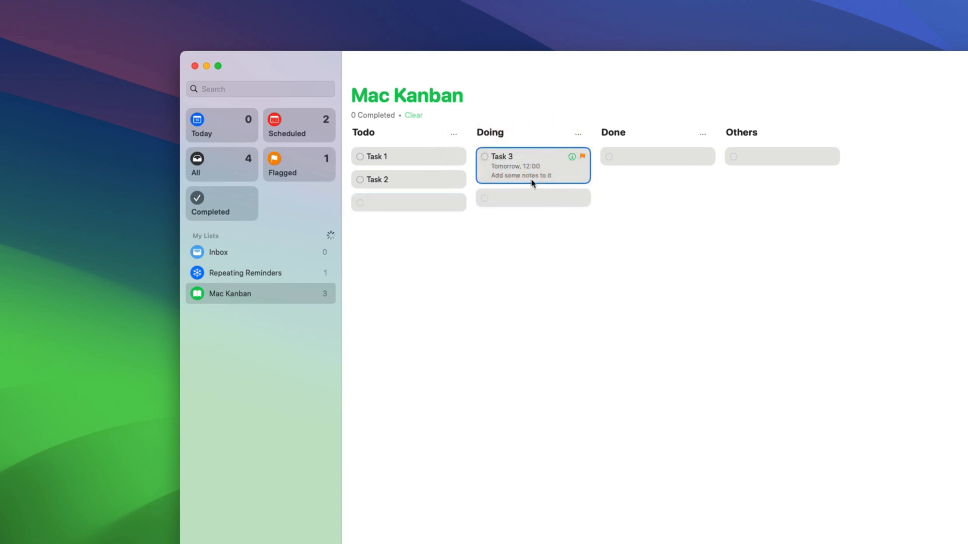
drag(532, 165, 657, 165)
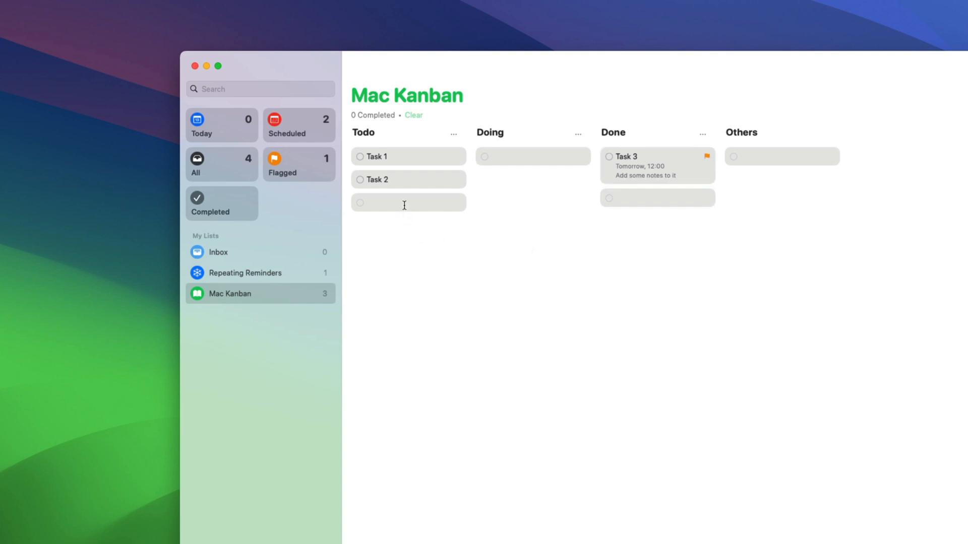
Add Task 5 to the Todo column and mark Task 3 as completed
text(Tassk)
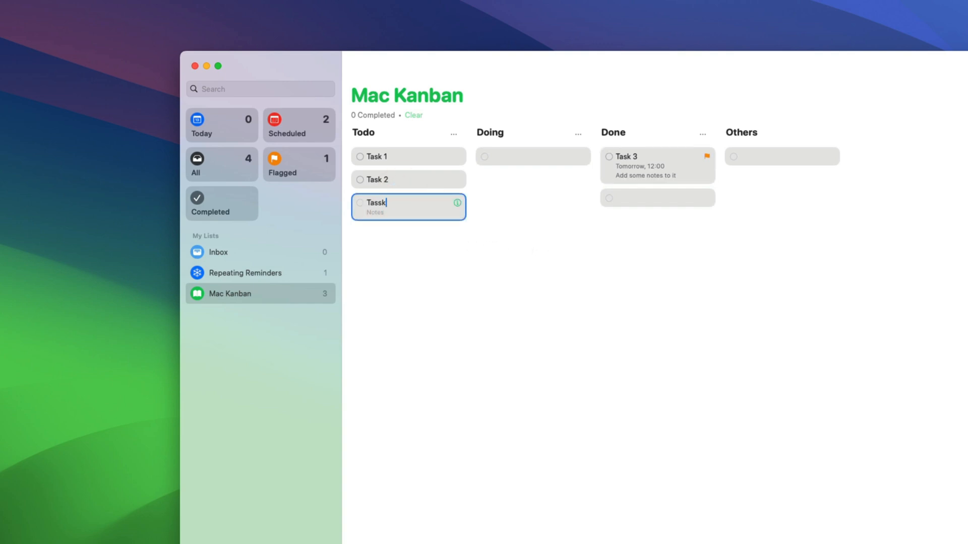
key(BackSpace)
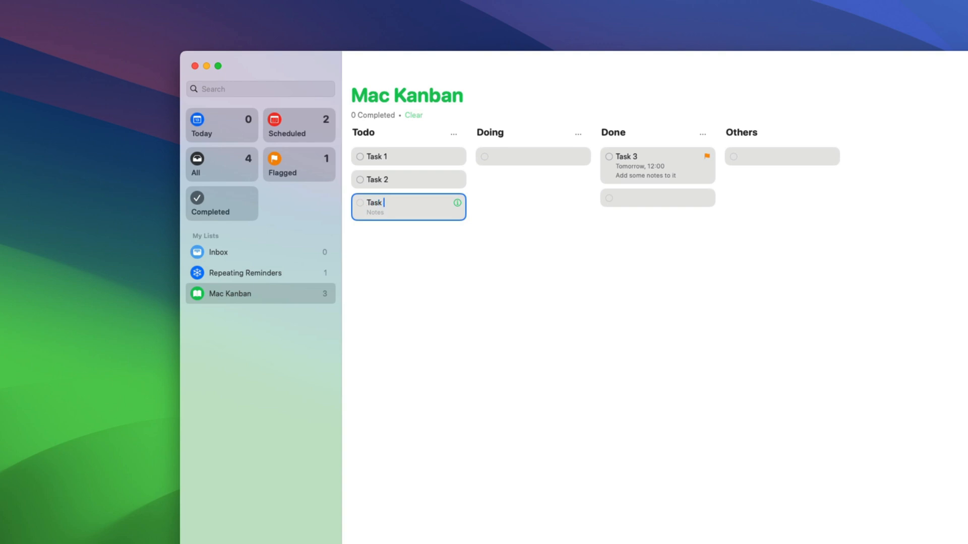
text(5)
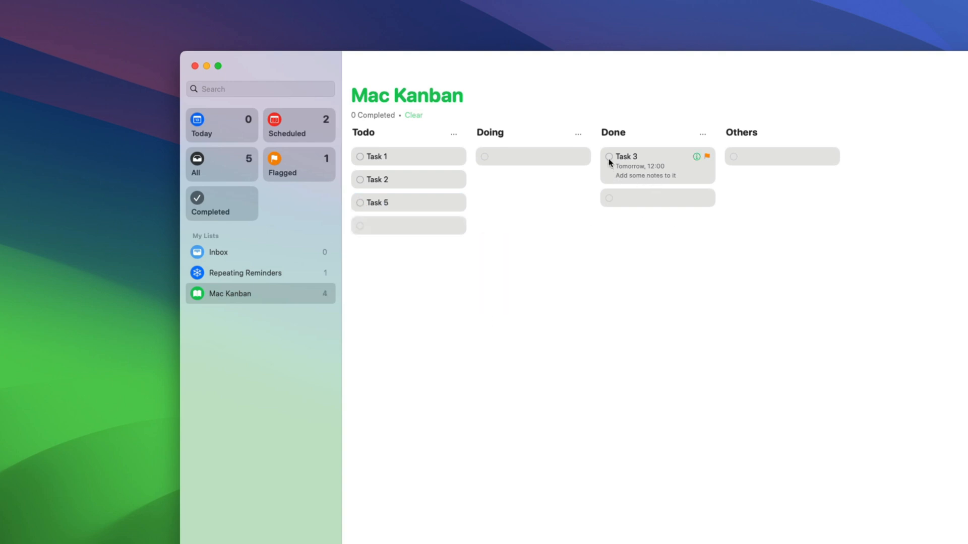
click(607, 157)
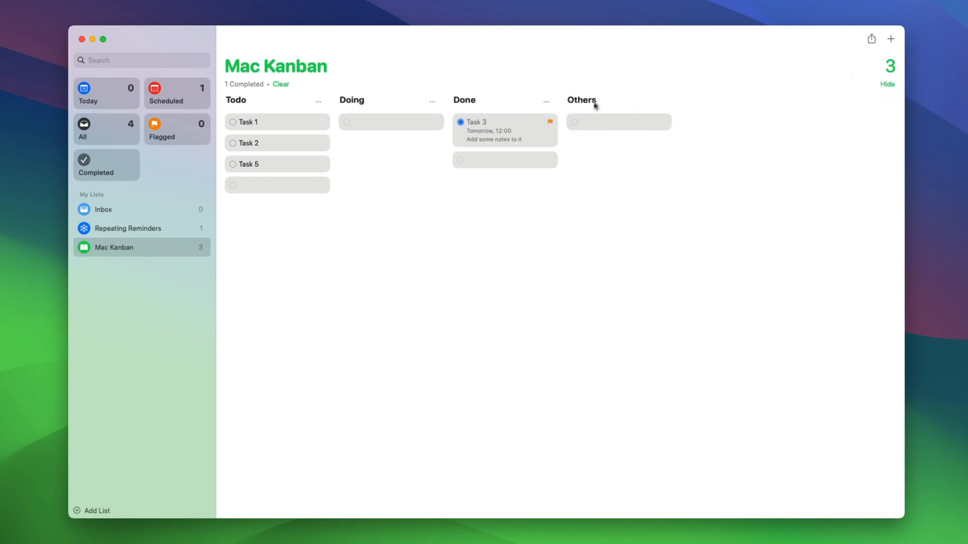
mouse_move(602, 137)
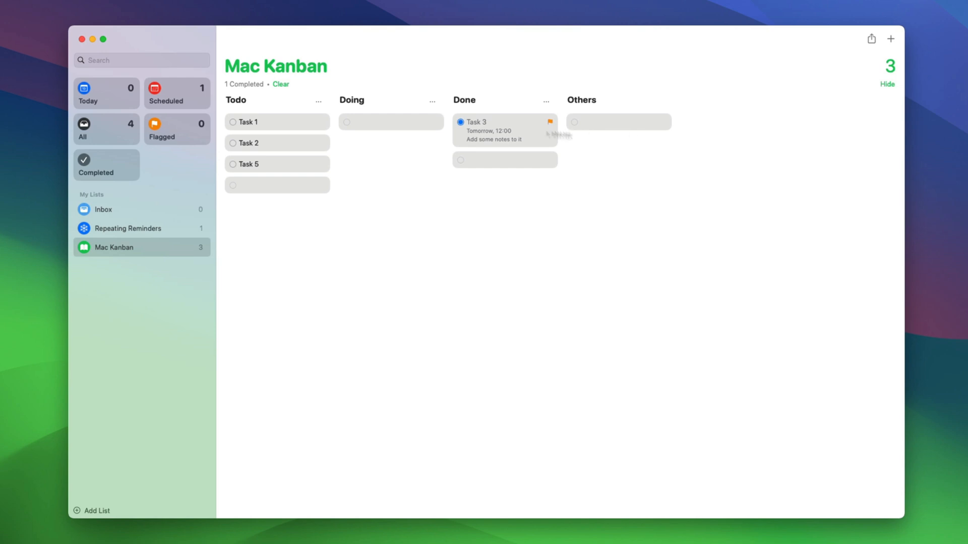
mouse_move(298, 152)
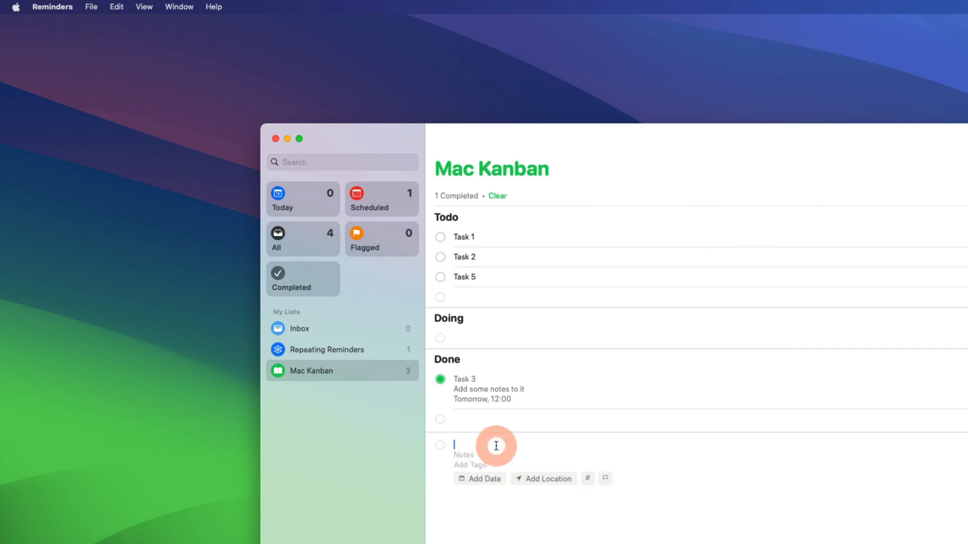
Add a reminder reading 'Add any new task here' at the bottom of Mac Kanban
text(Add any new task here)
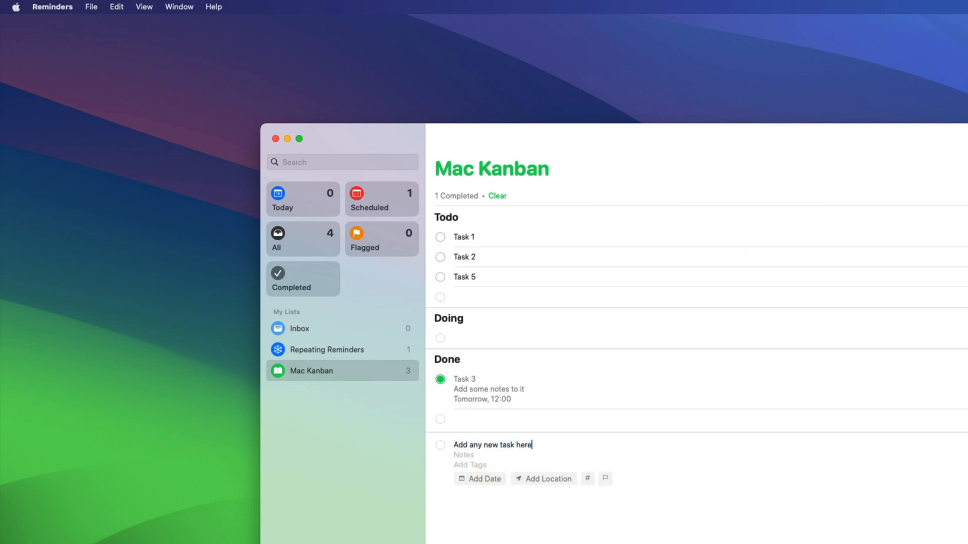
key(Return)
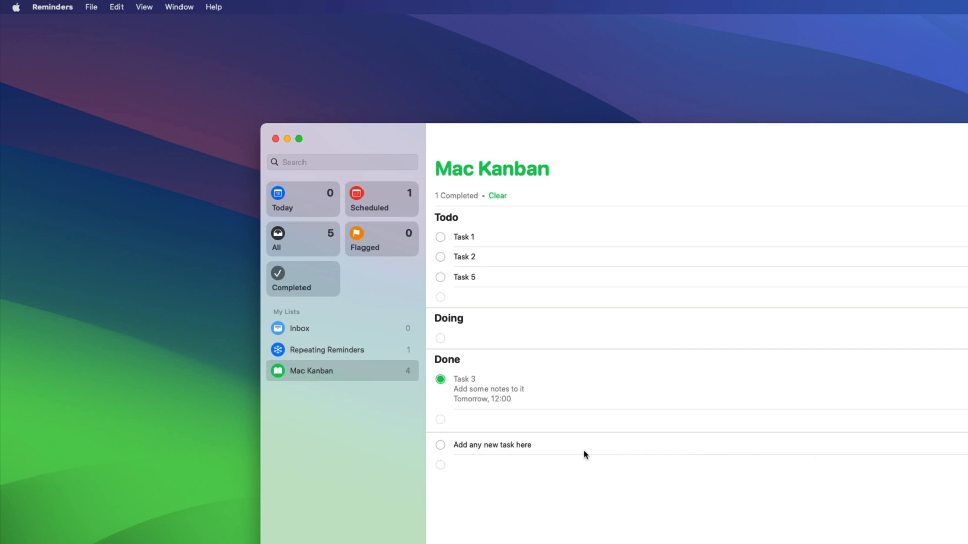
mouse_move(309, 88)
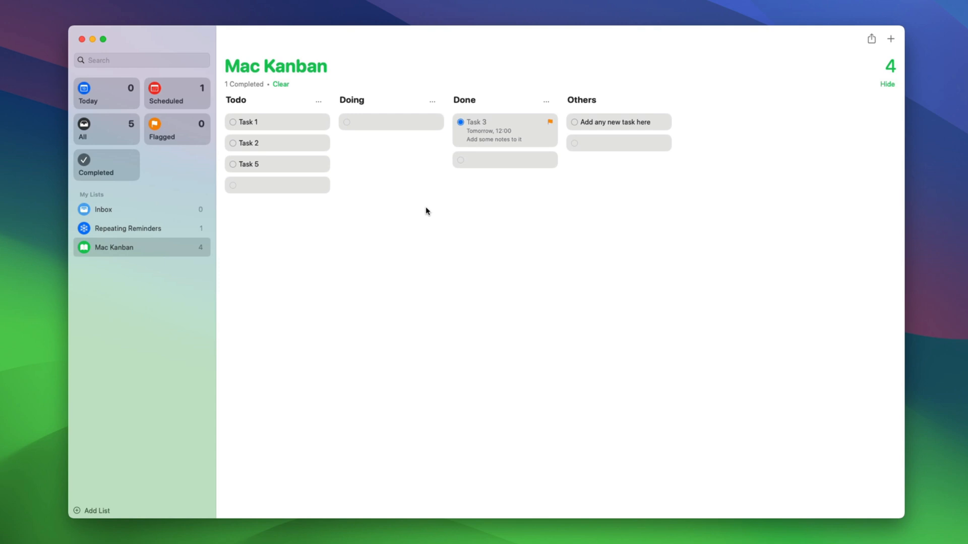
mouse_move(404, 196)
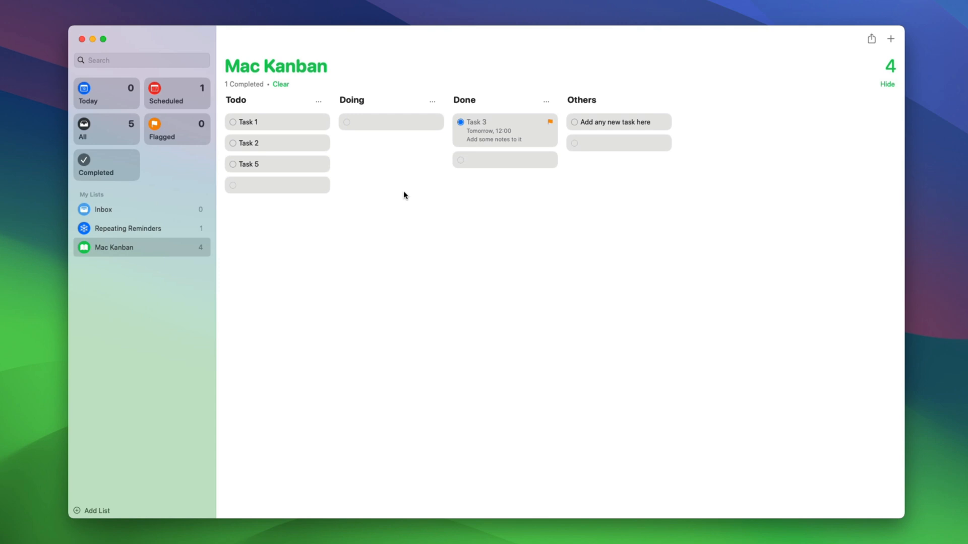